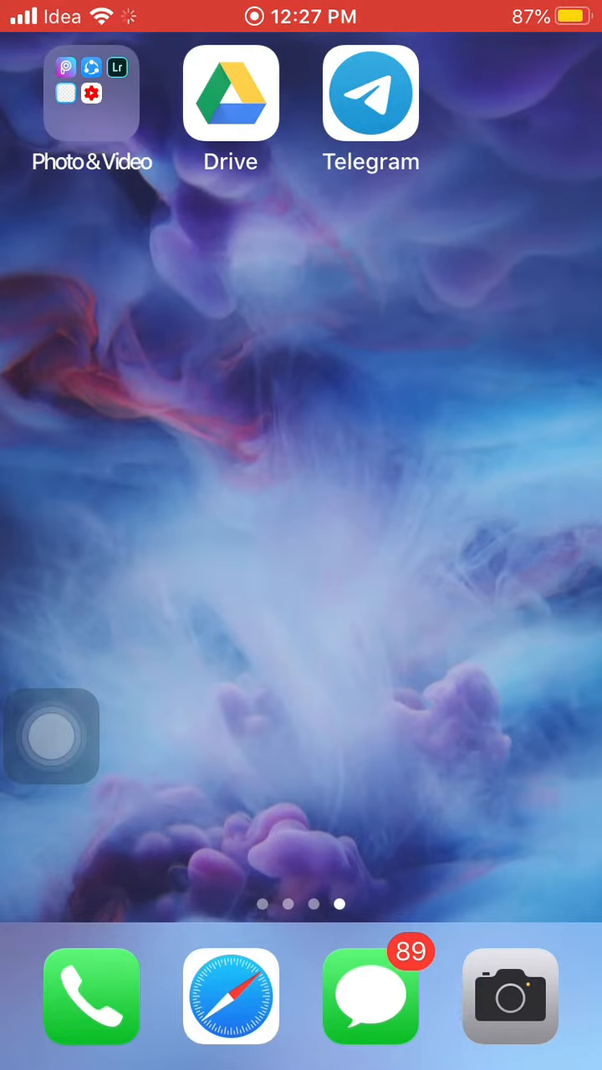
# Open the Photo & Video folder and launch PicsArt.
pyautogui.click(92, 96)
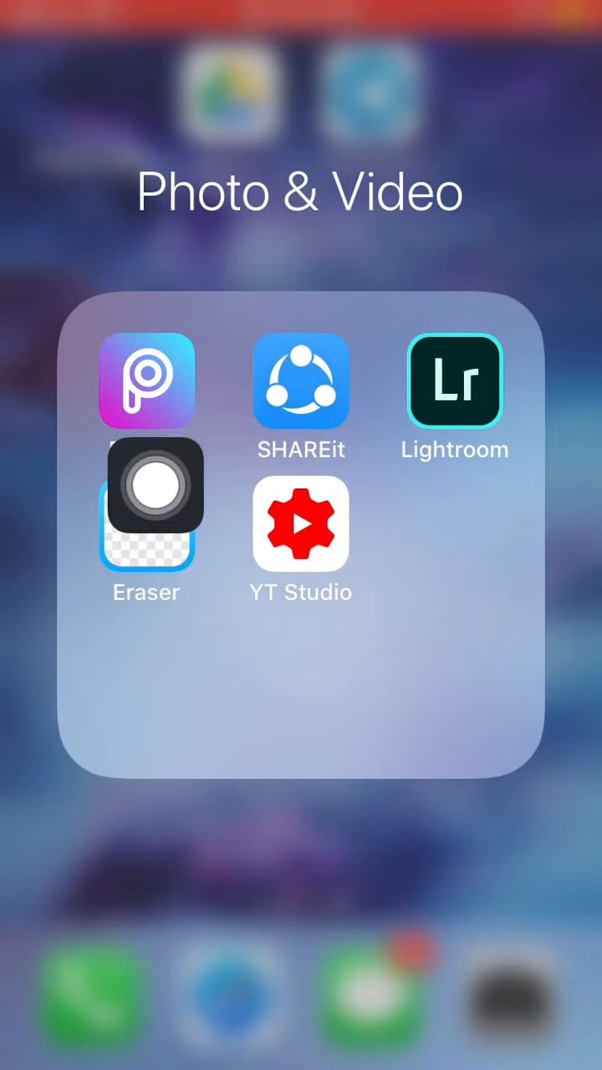
pyautogui.click(146, 381)
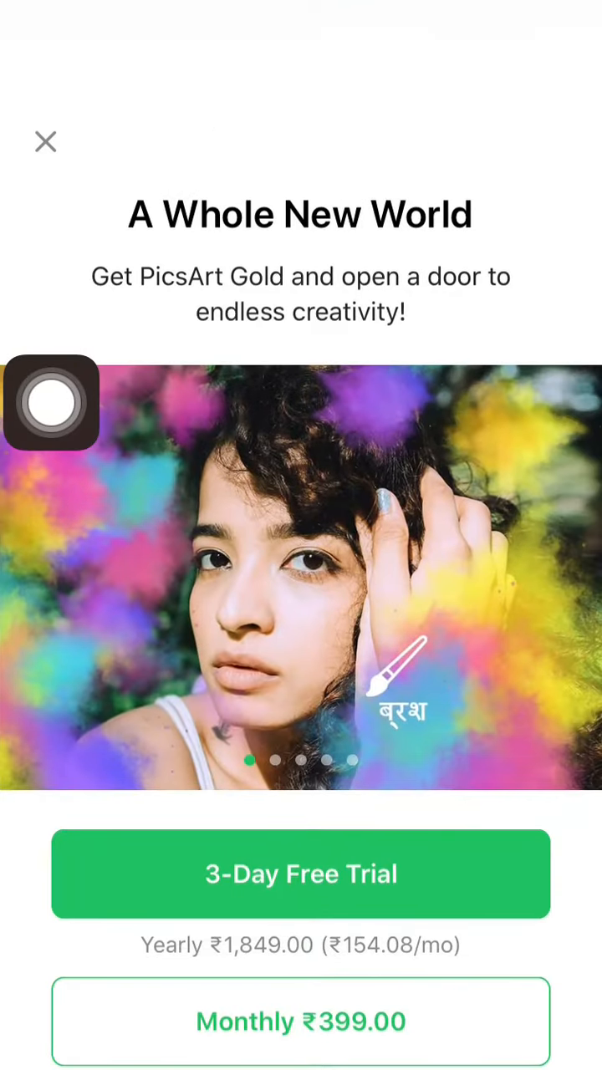
# Close the PicsArt Gold offer and start a new project.
pyautogui.click(45, 141)
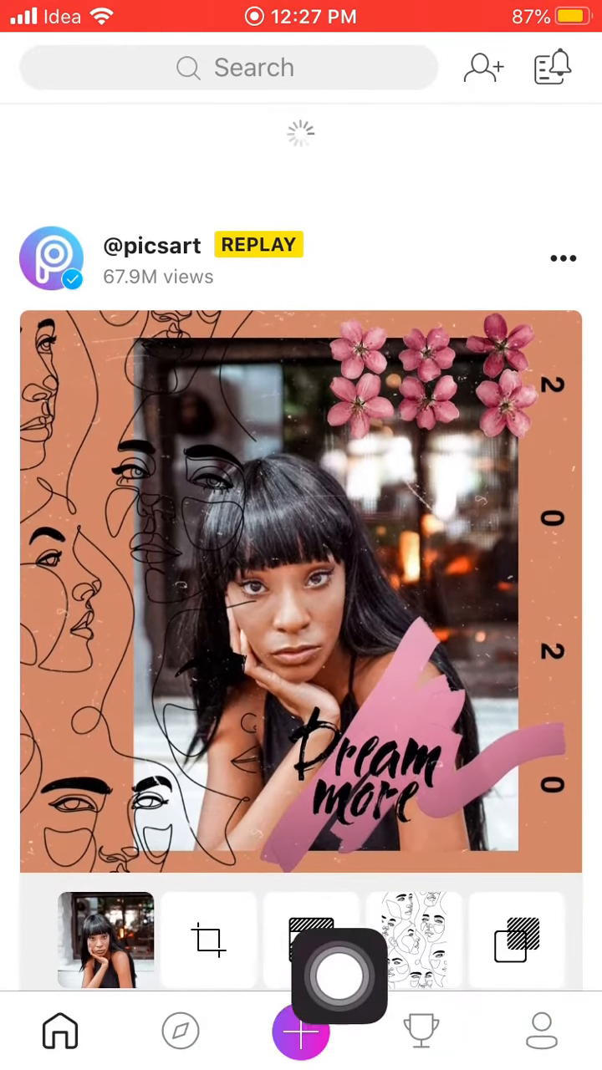
pyautogui.click(301, 1031)
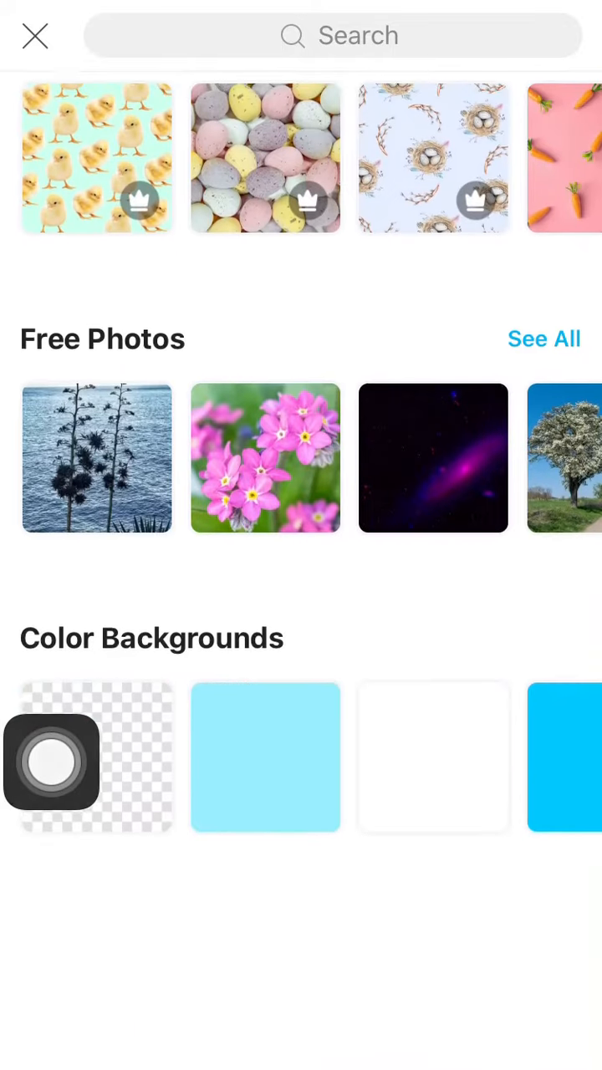
# Scroll down to the Color Backgrounds and open the light-blue swatch.
pyautogui.scroll(-3)
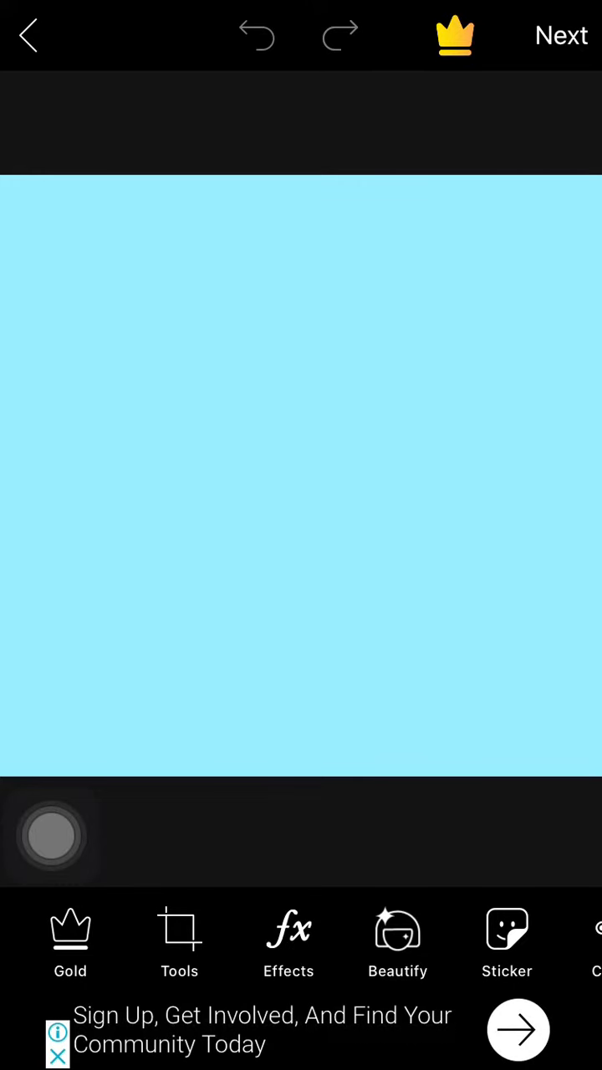
# Open the Crop tool from the Tools grid.
pyautogui.click(179, 940)
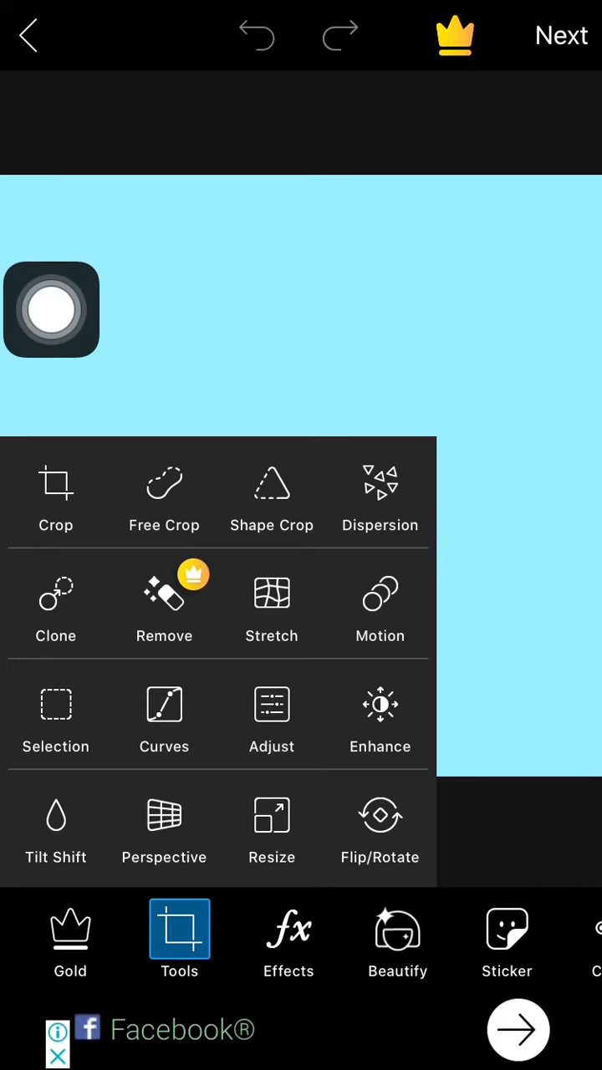
pyautogui.click(55, 493)
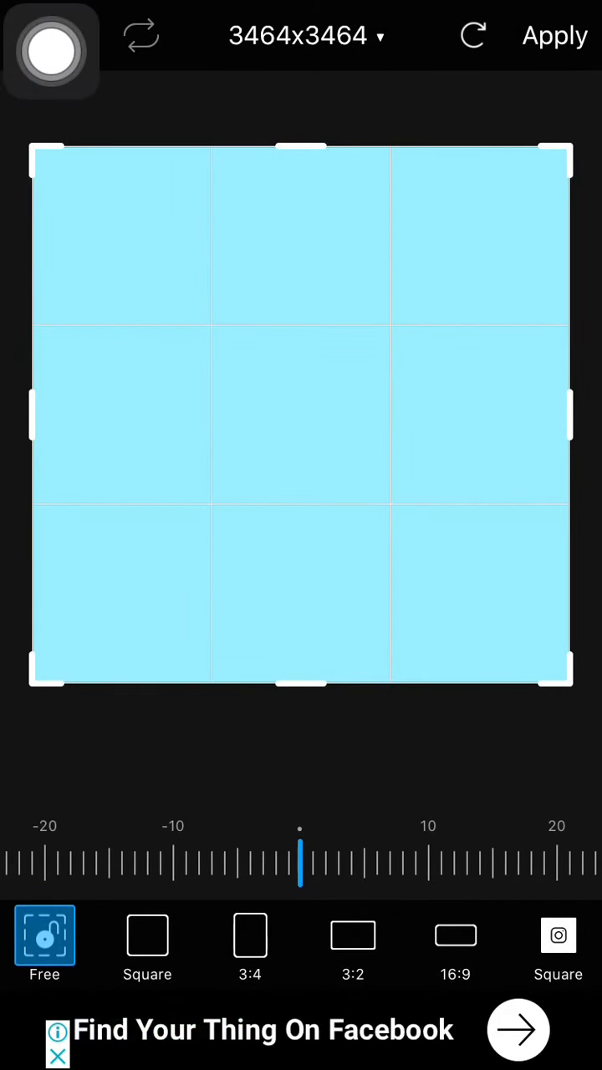
# Apply the YouTube preset crop, giving a 3464x1949 canvas.
pyautogui.hscroll(-3)
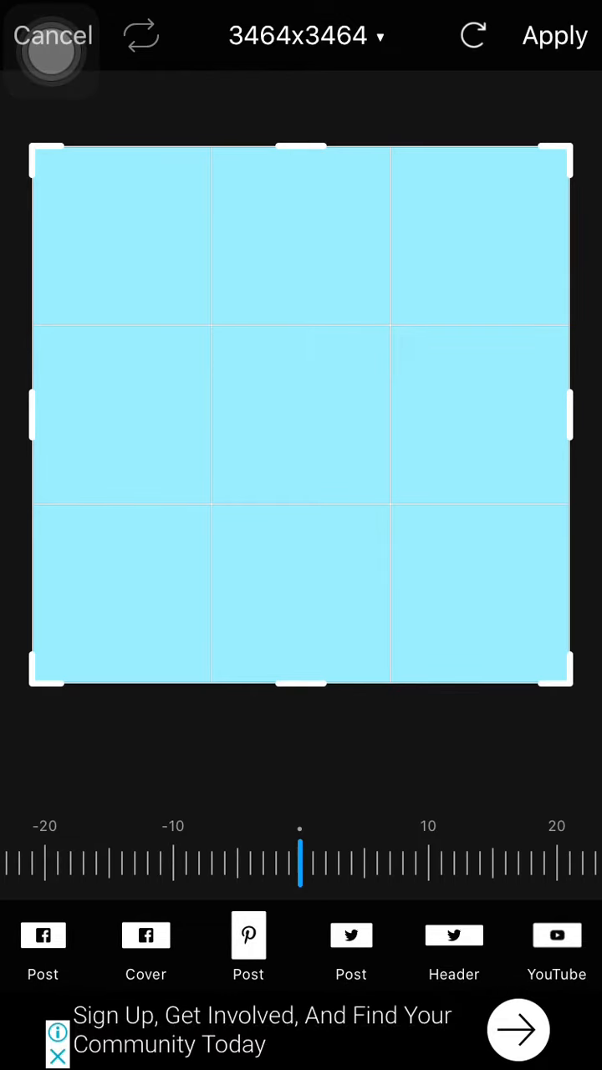
pyautogui.click(556, 949)
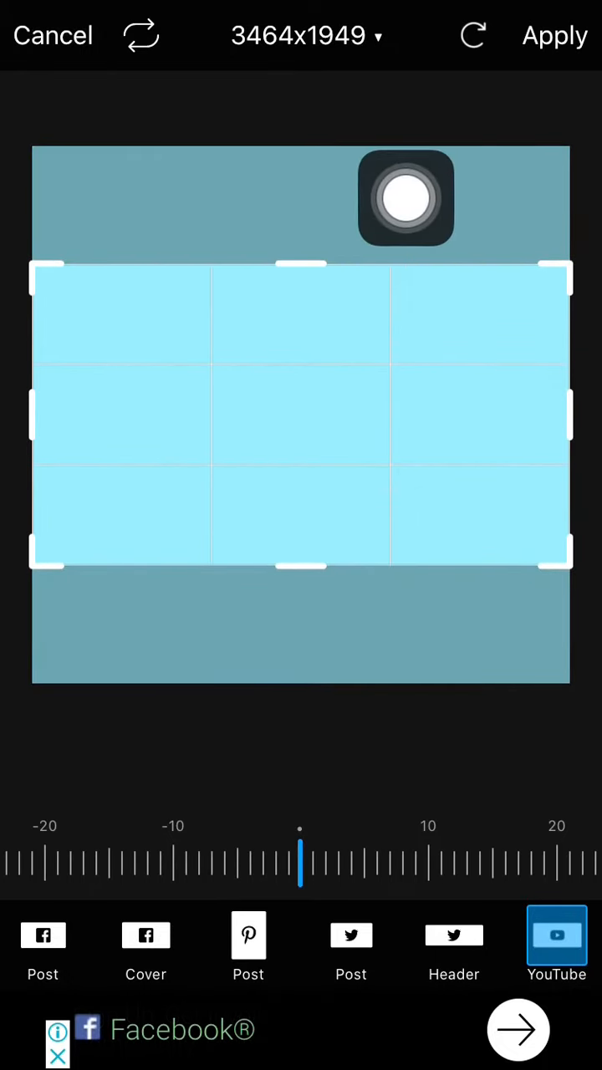
pyautogui.moveTo(405, 198); pyautogui.dragTo(573, 427)
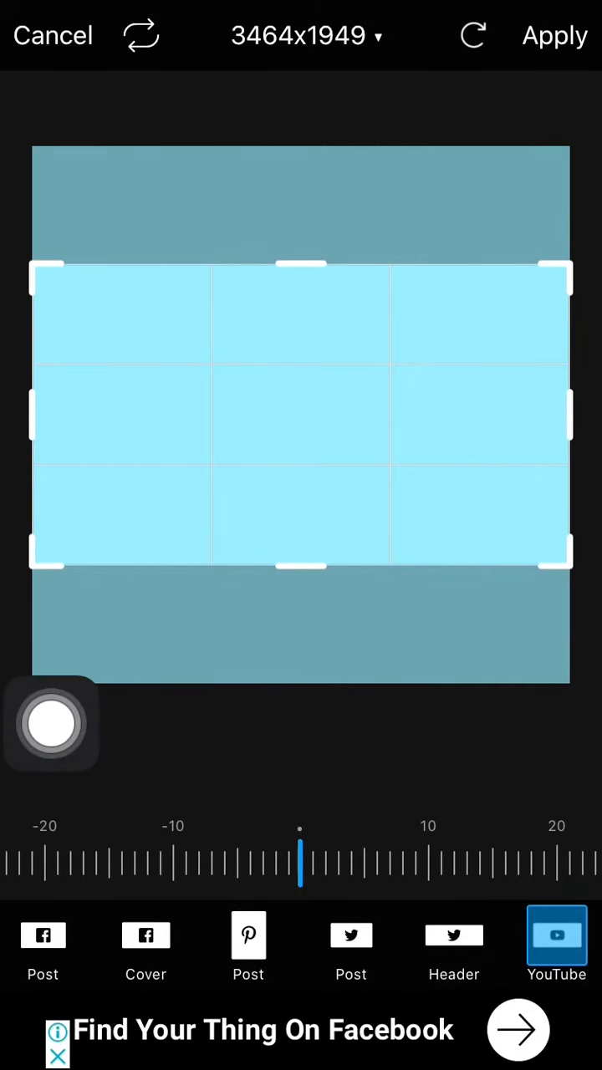
pyautogui.click(554, 35)
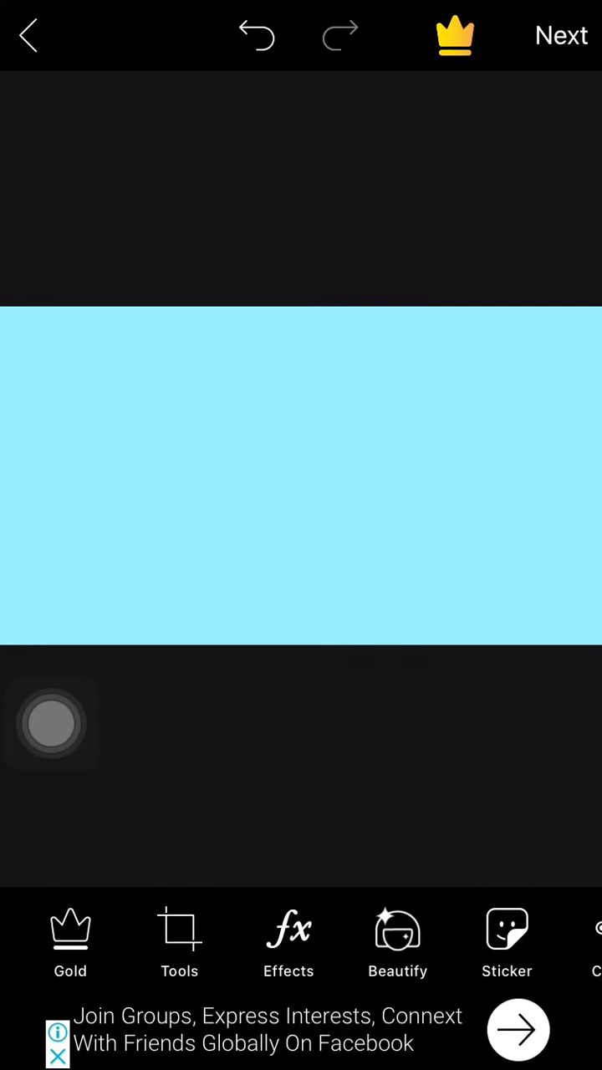